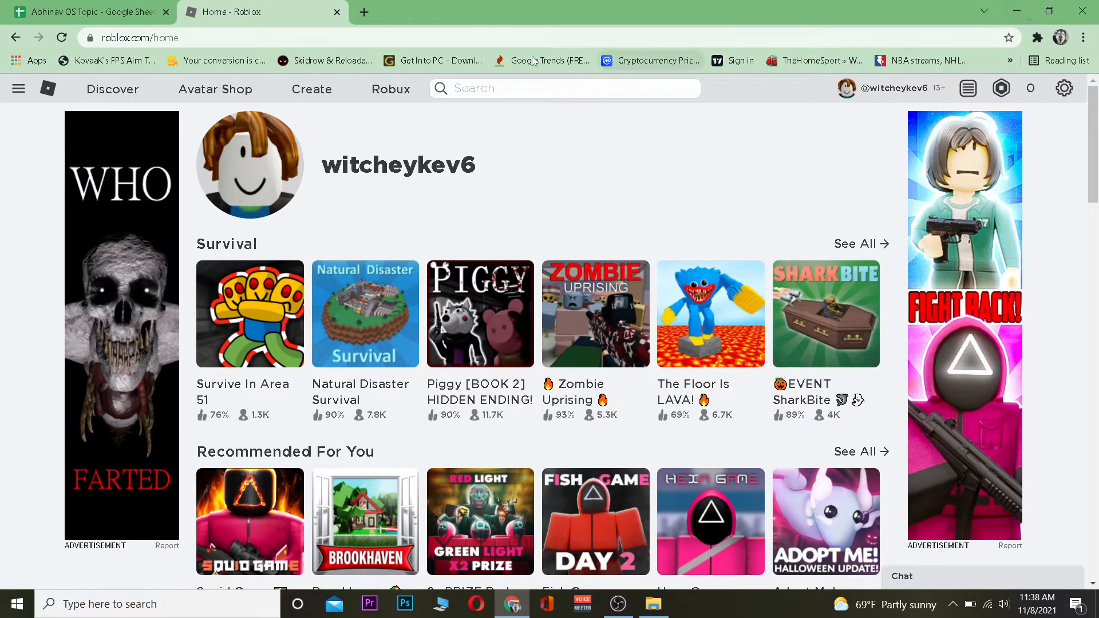
Step: Navigate from the Roblox home page to Gift Cards via the side menu
left_click(19, 88)
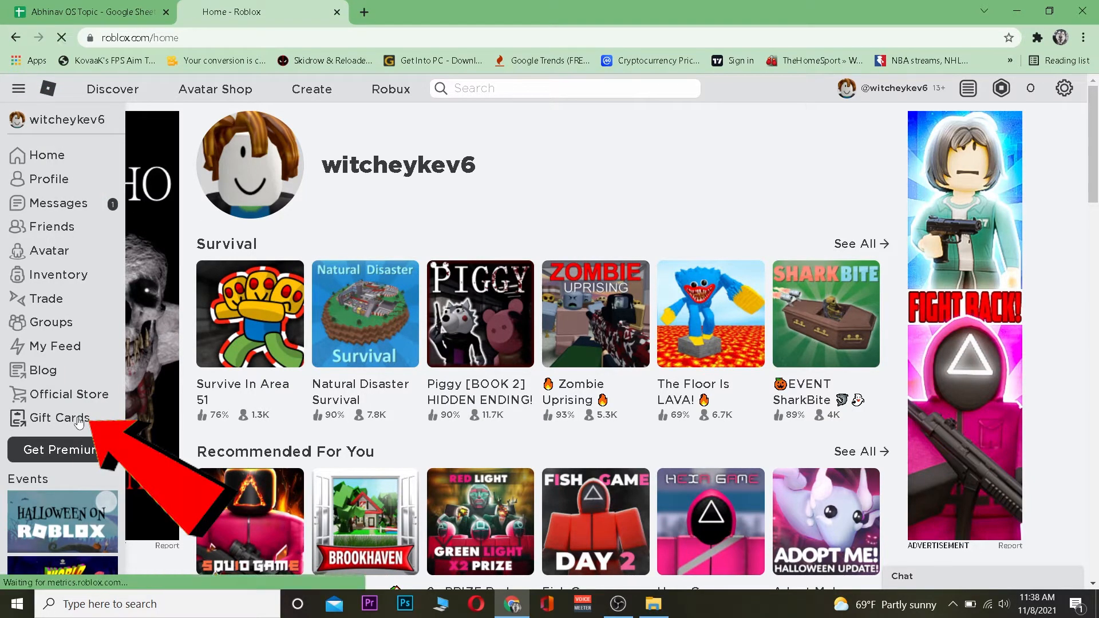
left_click(55, 418)
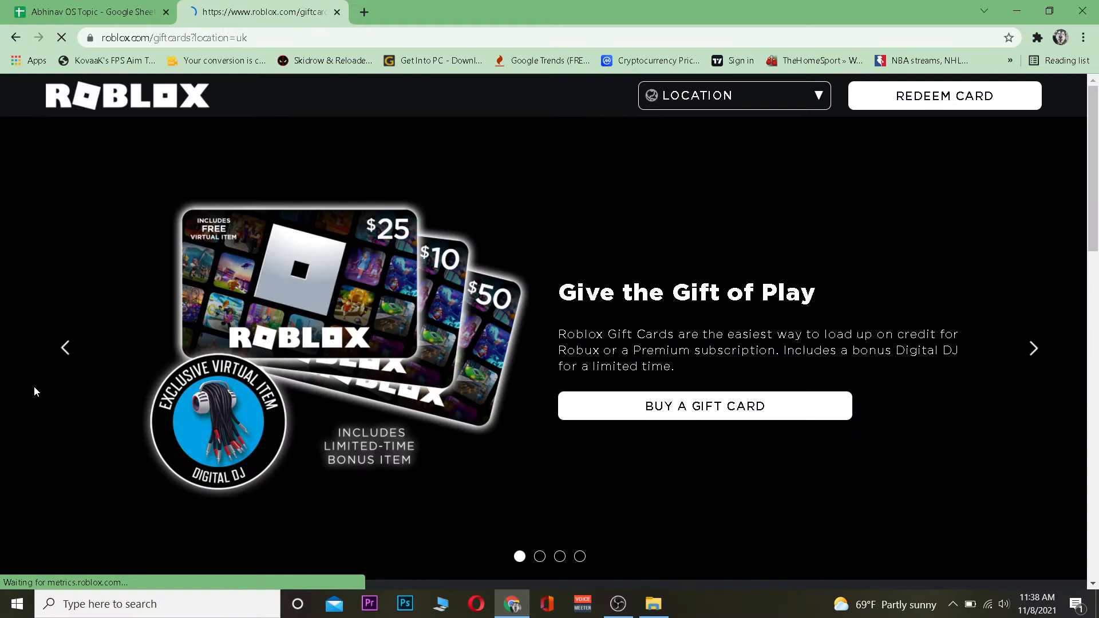
Step: Start a gift card purchase with BUY A GIFT CARD
left_click(704, 406)
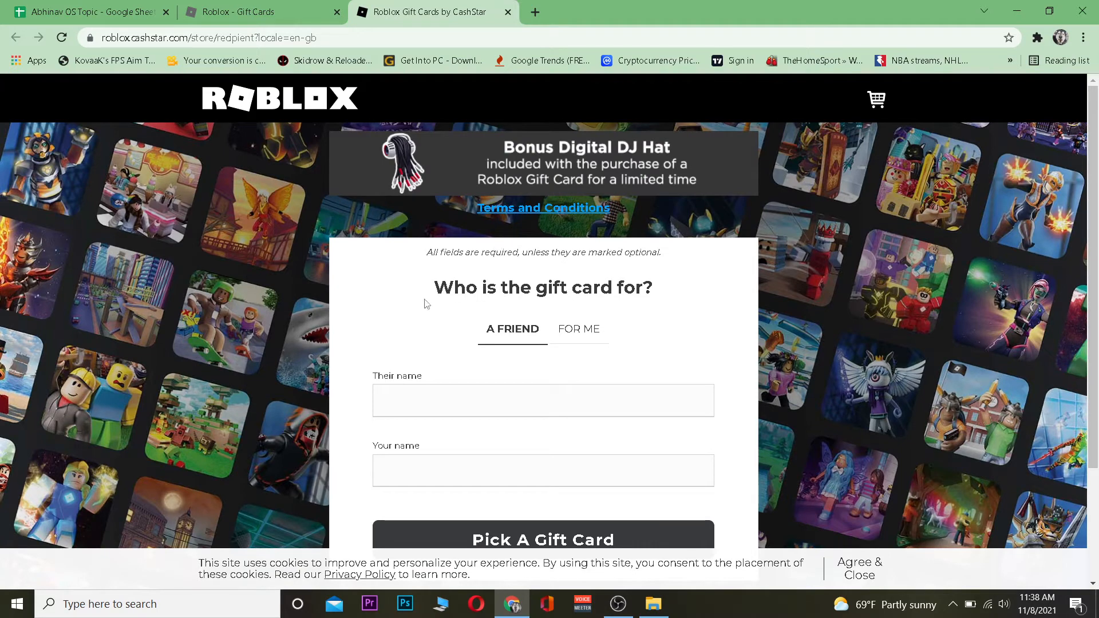
Step: Enter the friend's name and the sender's name on the recipient form
scroll("down", 3)
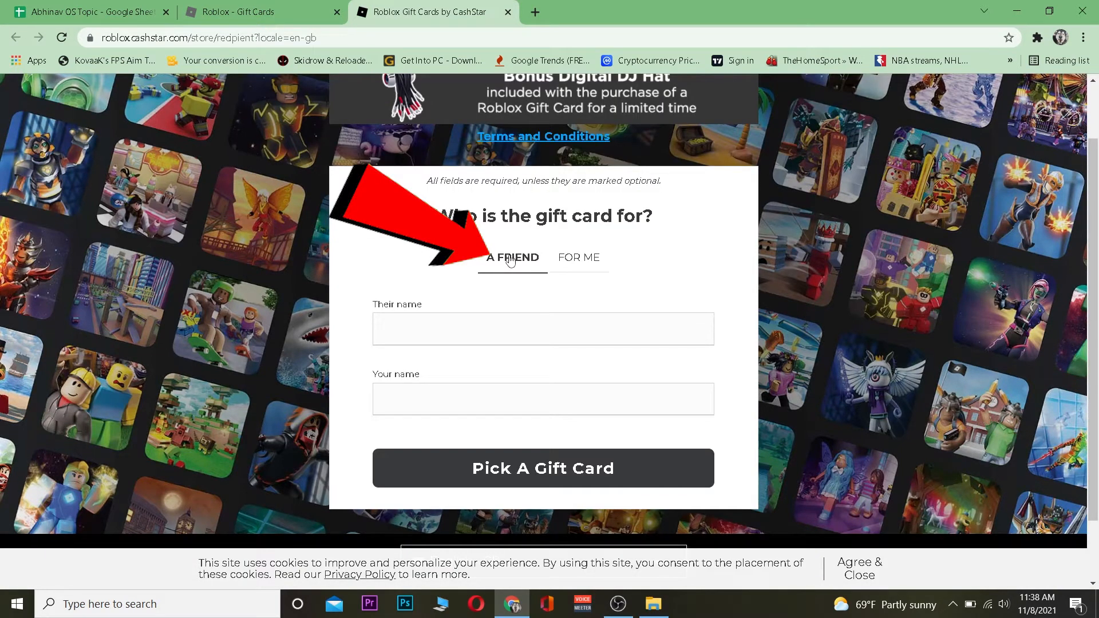
type("ke v")
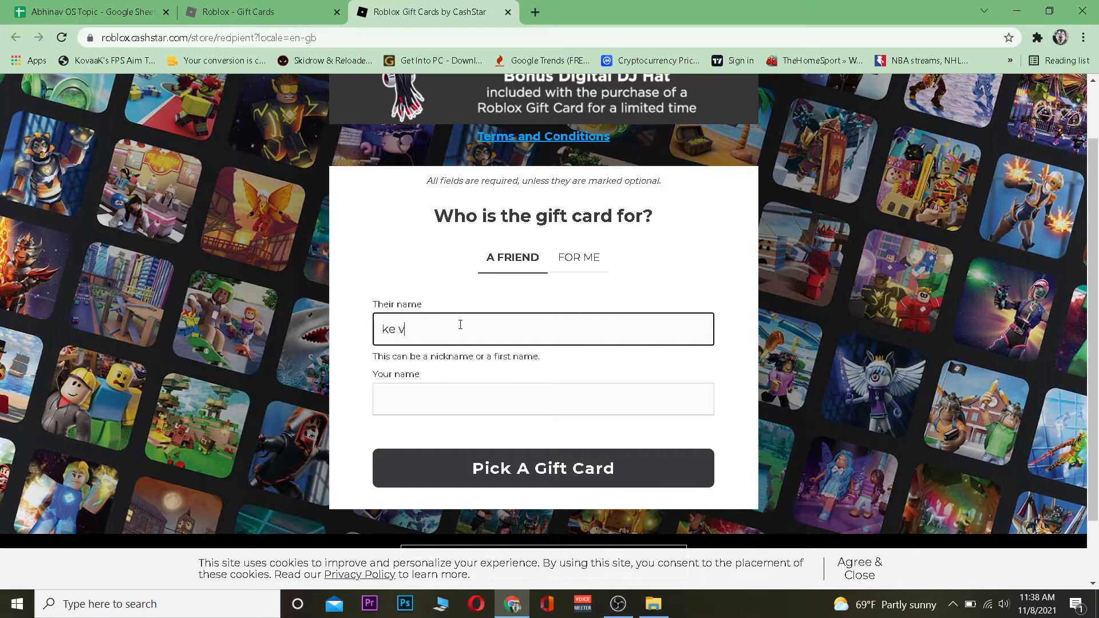
type("w")
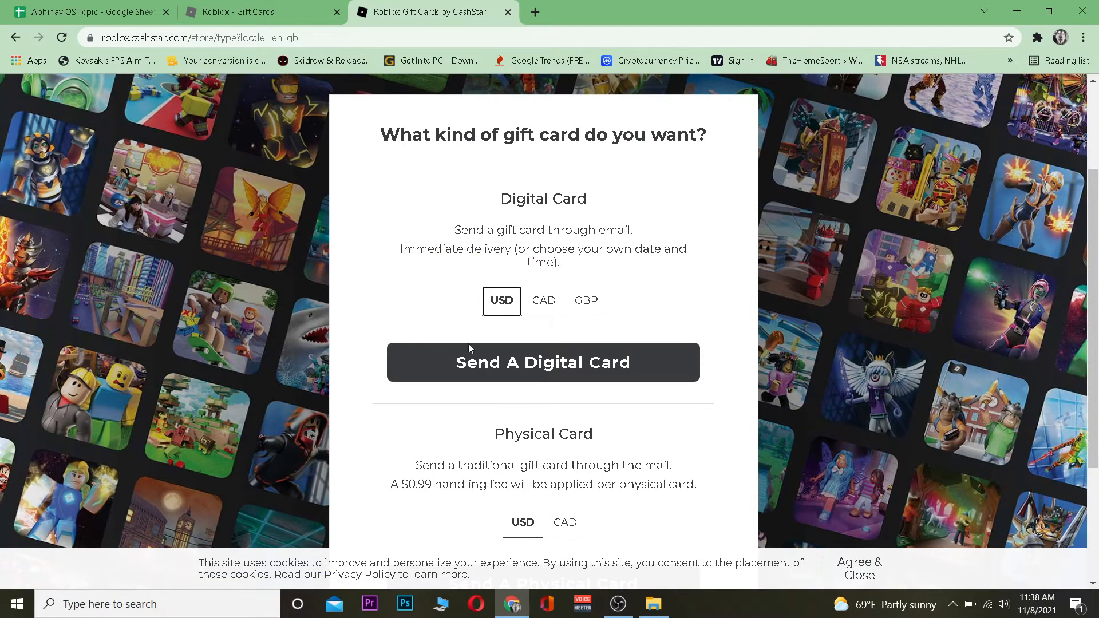
Step: Choose a digital USD card with the default Roblox design and US$30 credit
left_click(543, 362)
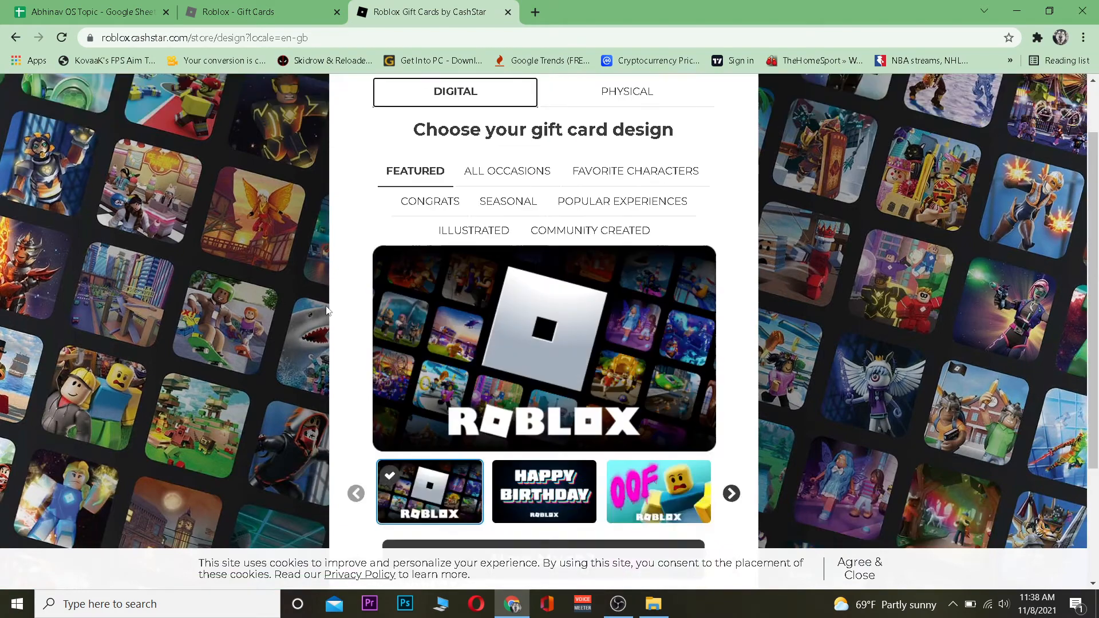
left_click(657, 492)
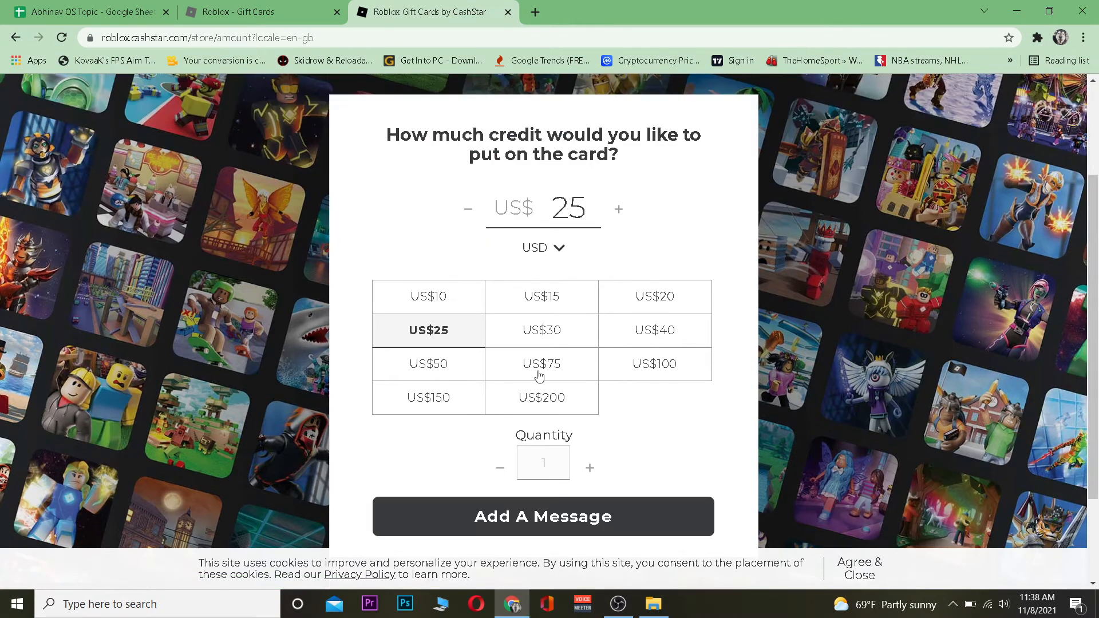
left_click(541, 330)
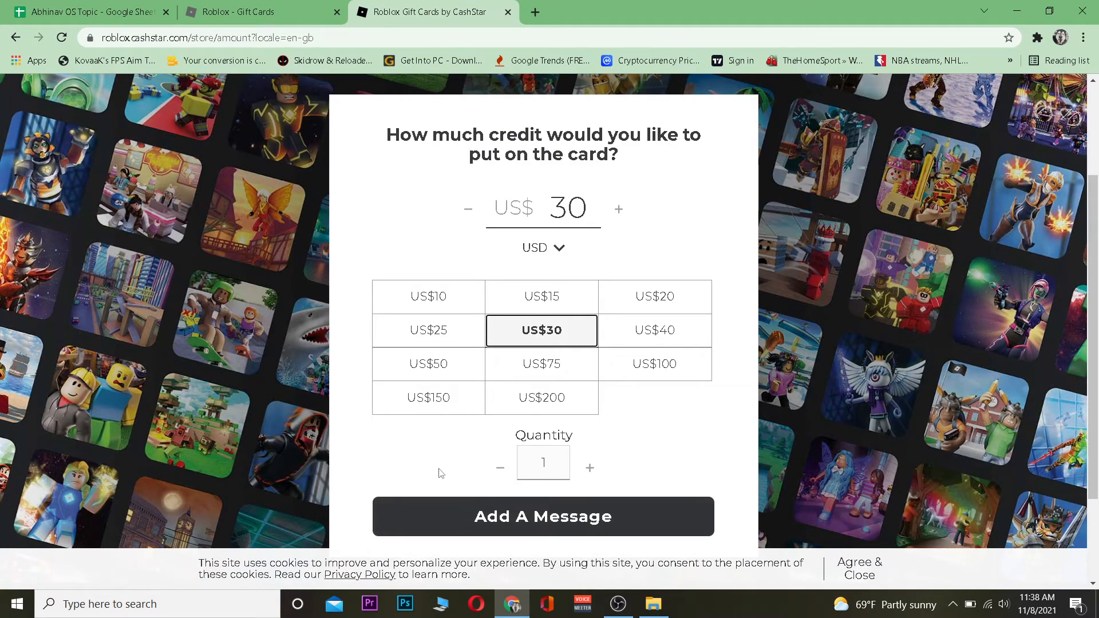
scroll("down", 3)
type("enjoy")
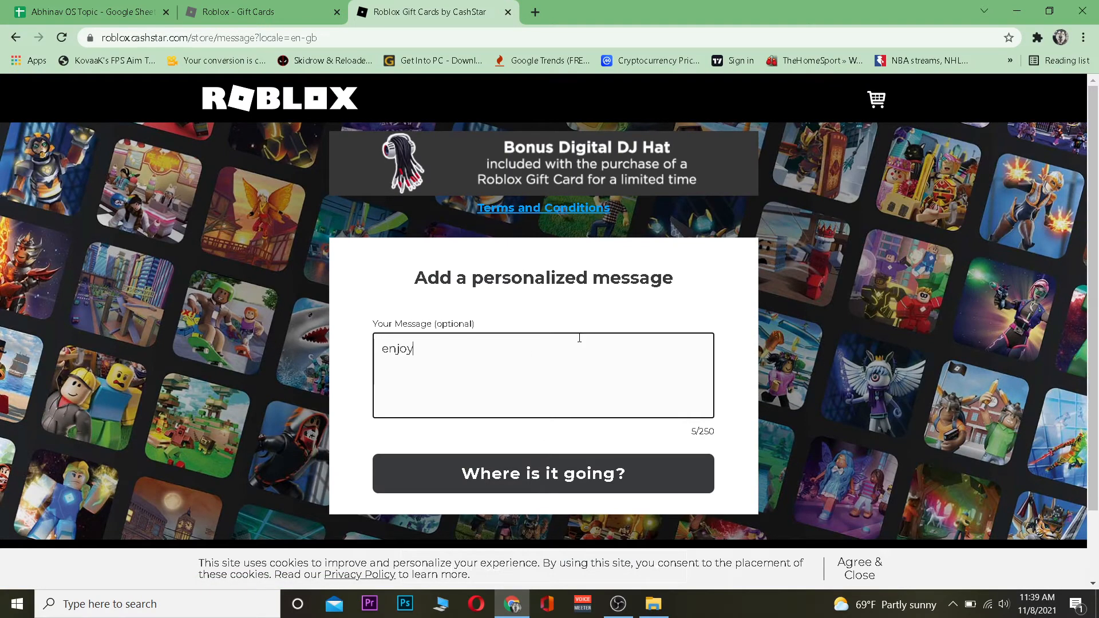
Step: Enter and confirm the recipient's email address for delivery
left_click(543, 473)
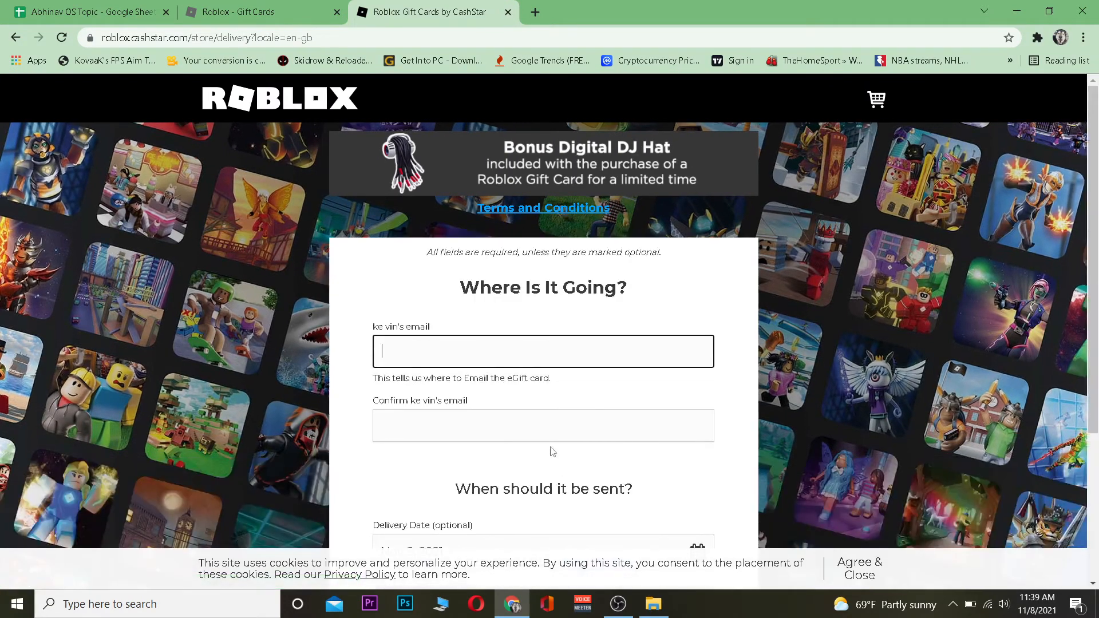
scroll("down", 3)
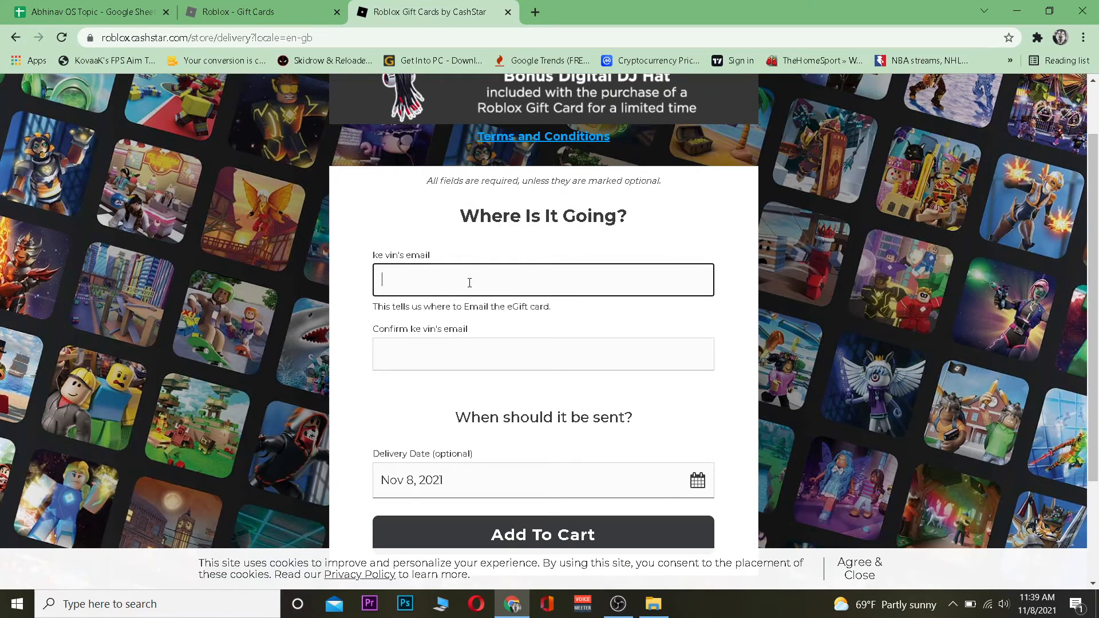
type("one2ste")
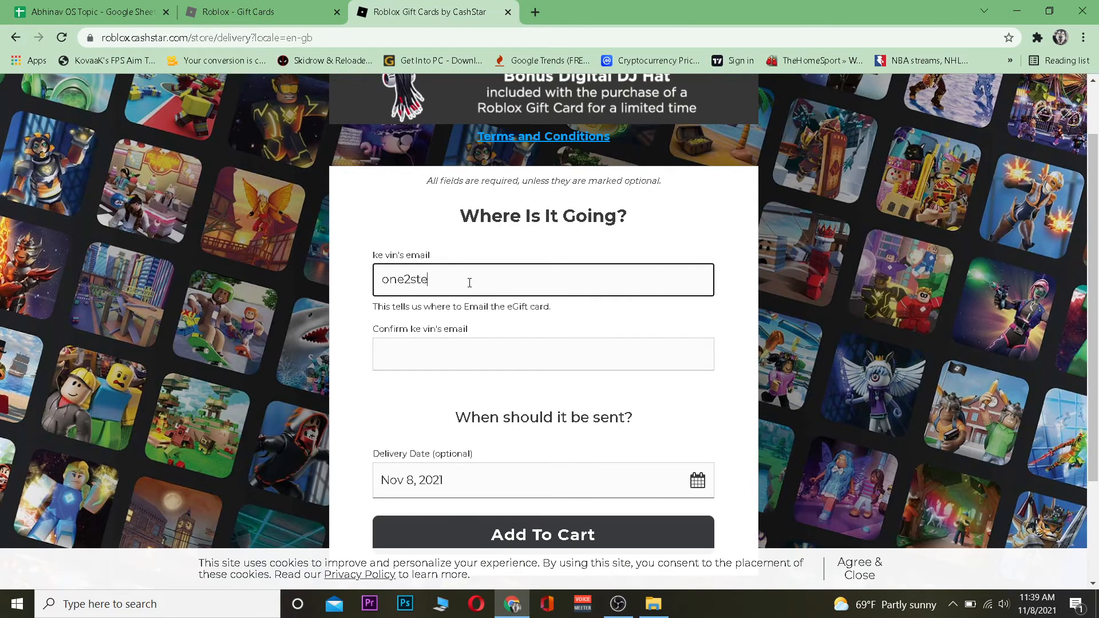
type("omne")
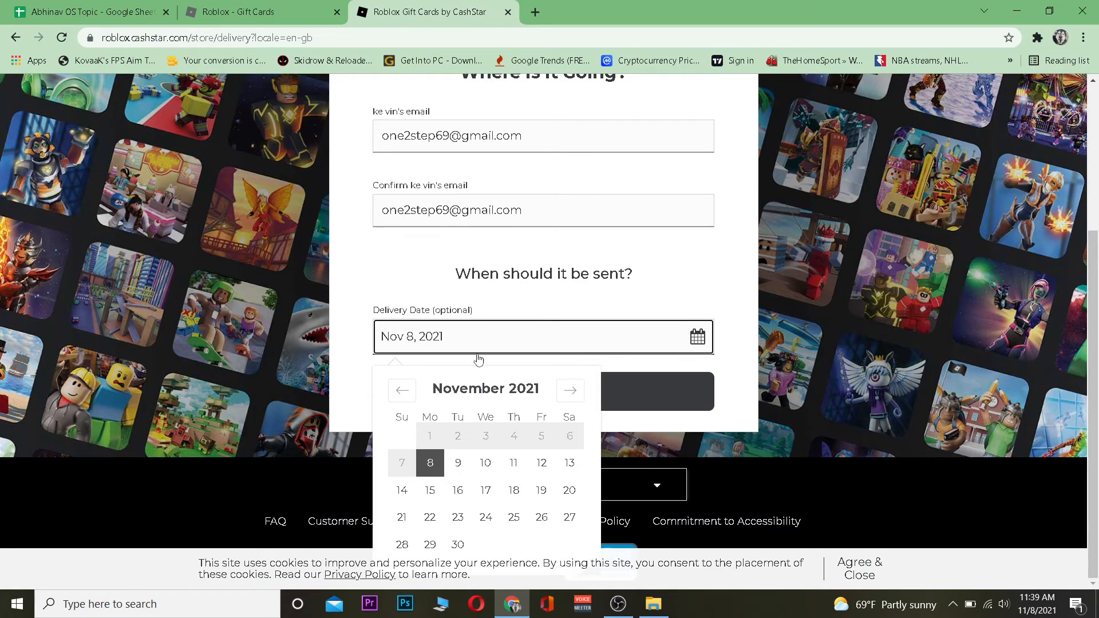
Step: Schedule delivery for November 9 and add the card to the cart
left_click(458, 463)
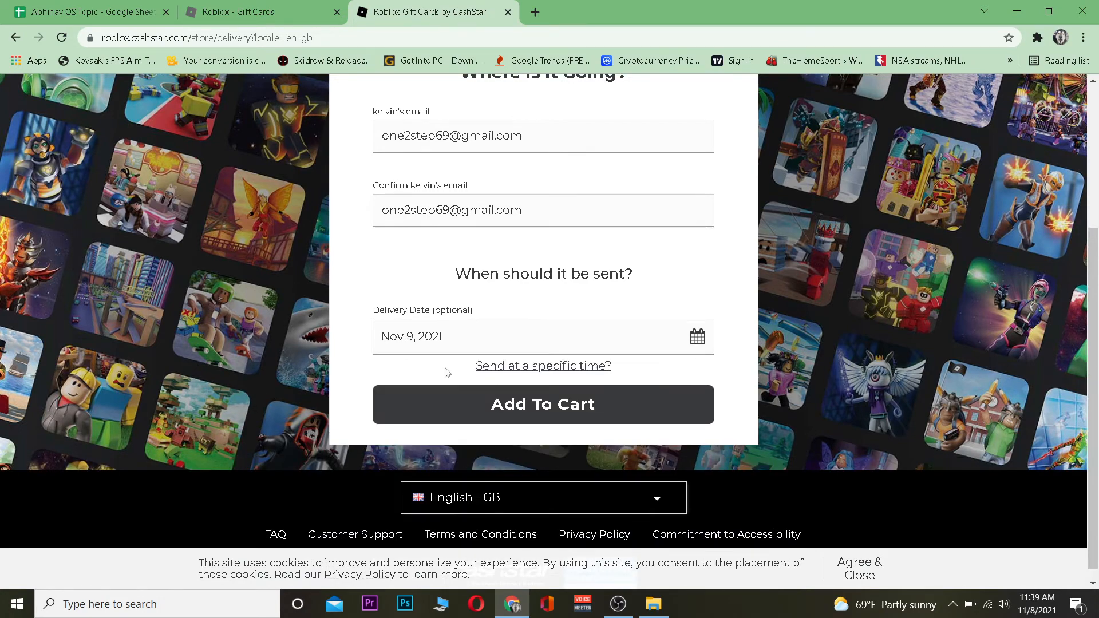
left_click(542, 404)
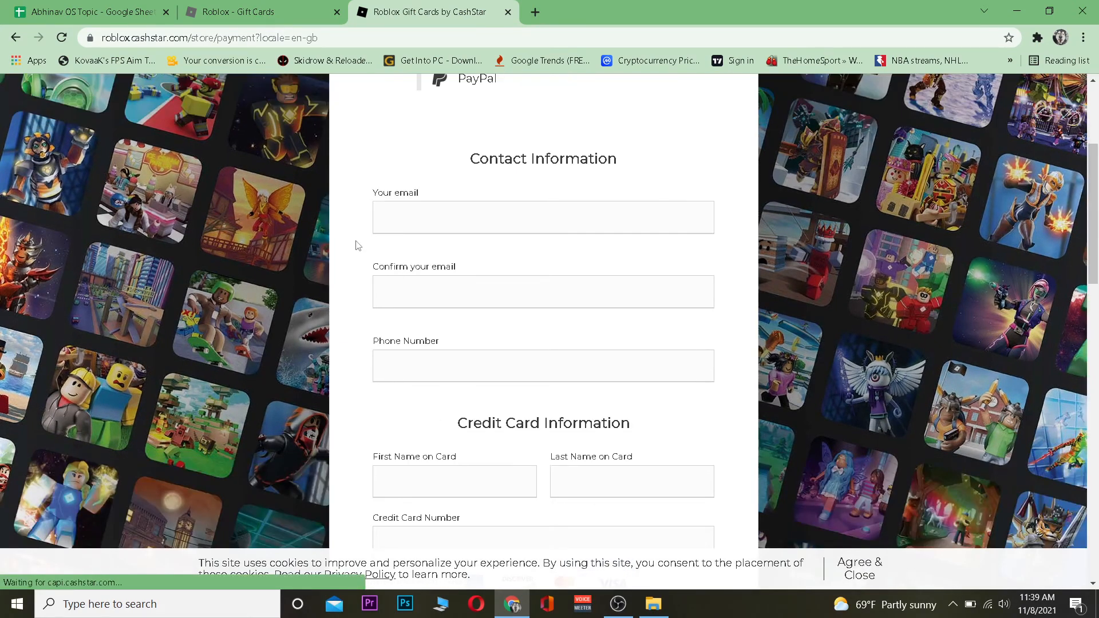
scroll("down", 3)
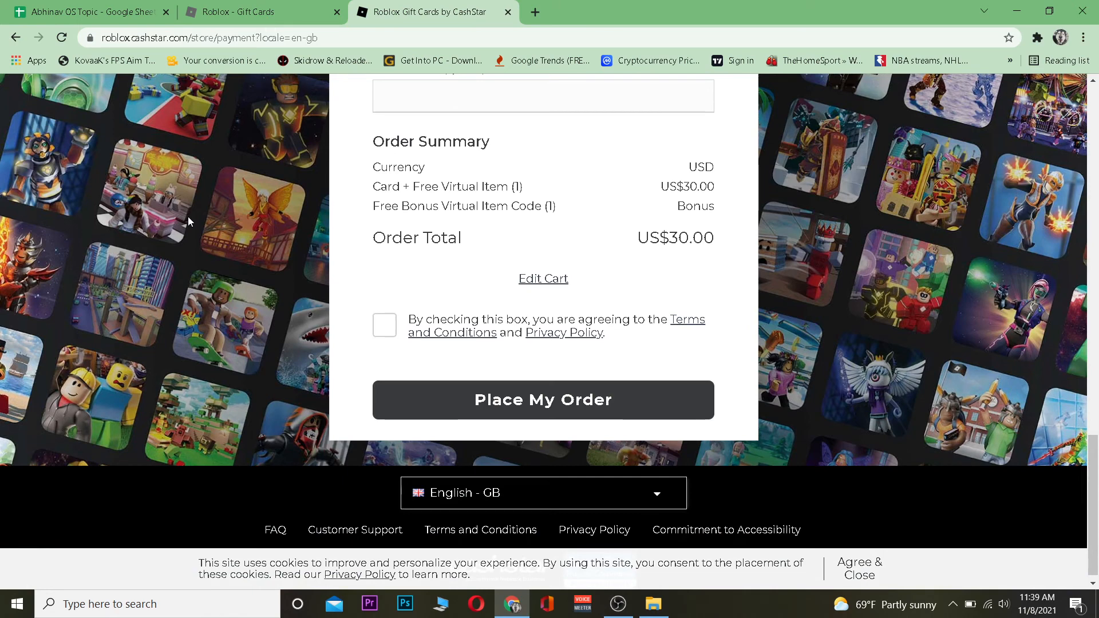